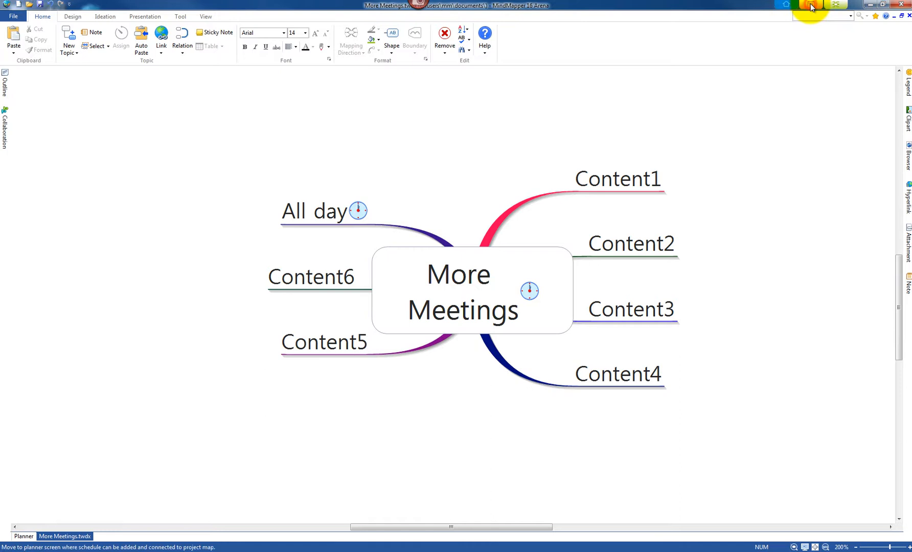
# - Switch from the More Meetings mind map to the weekly planner calendar
pyautogui.click(23, 536)
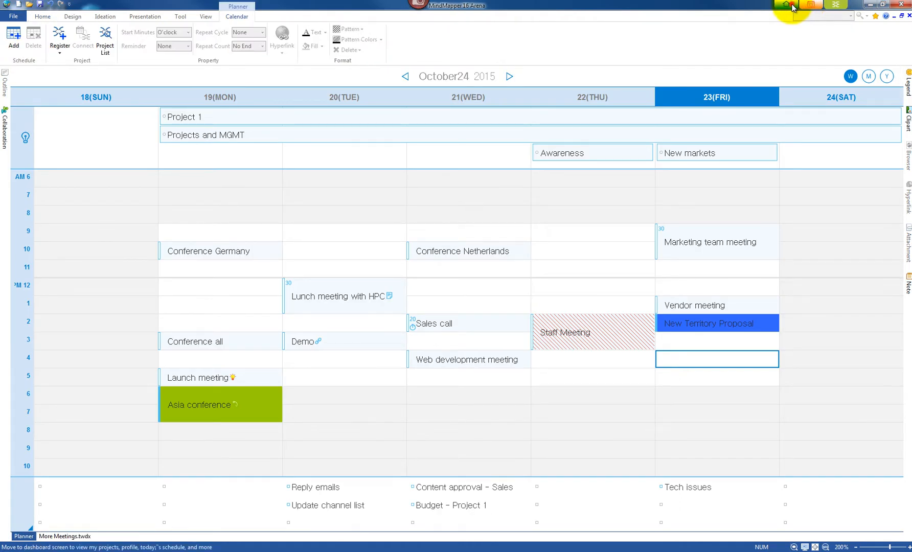
# - Enter 'New Meeting' as the Friday 23 October 4 PM schedule item
pyautogui.click(791, 5)
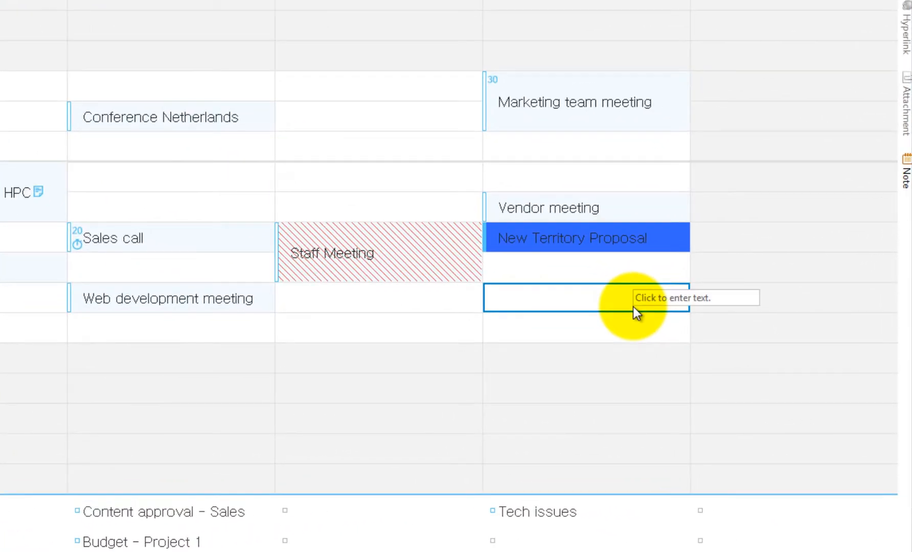
pyautogui.write('New Meeting')
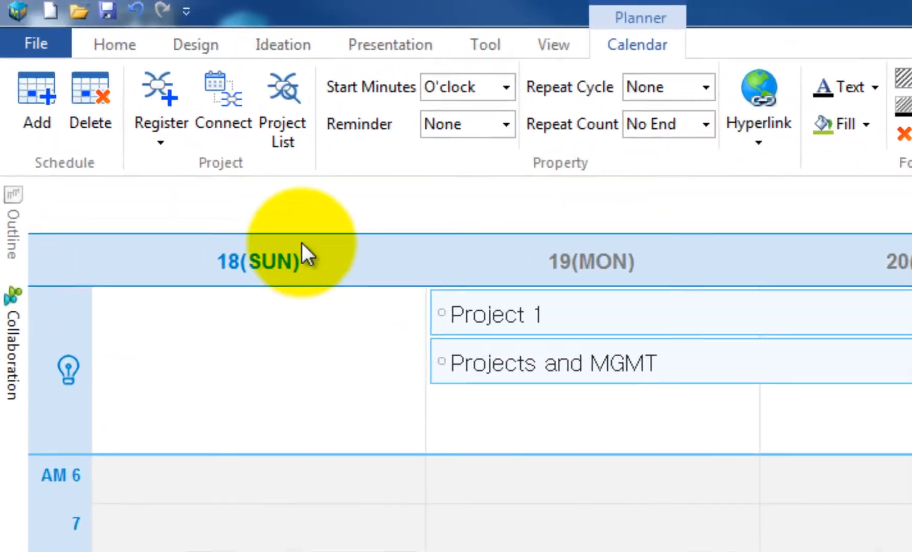
# - Register the existing local More Meetings.twdx map as a project
pyautogui.click(159, 122)
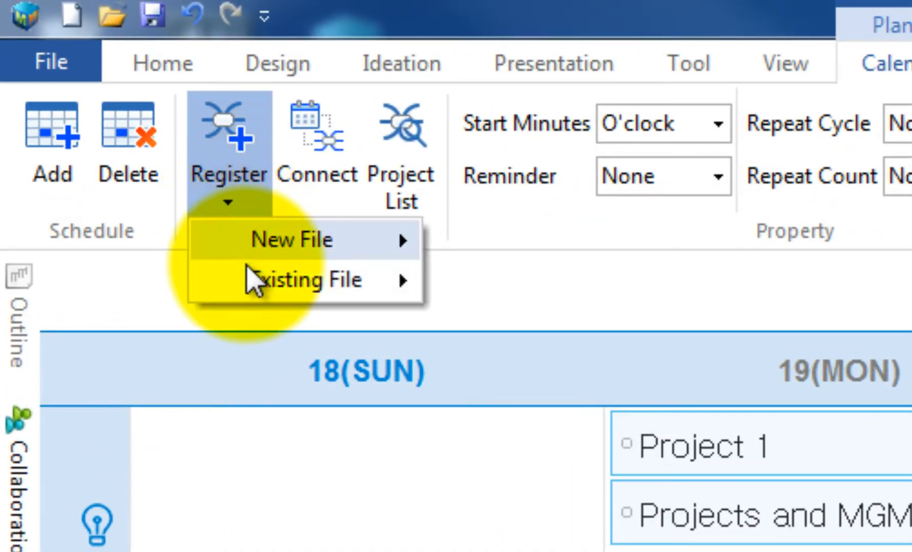
pyautogui.moveTo(305, 279)
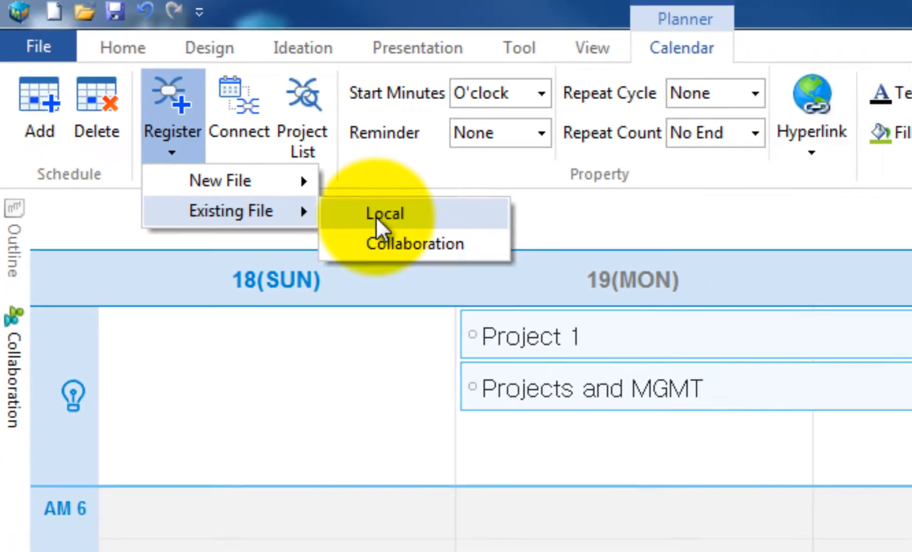
pyautogui.click(383, 213)
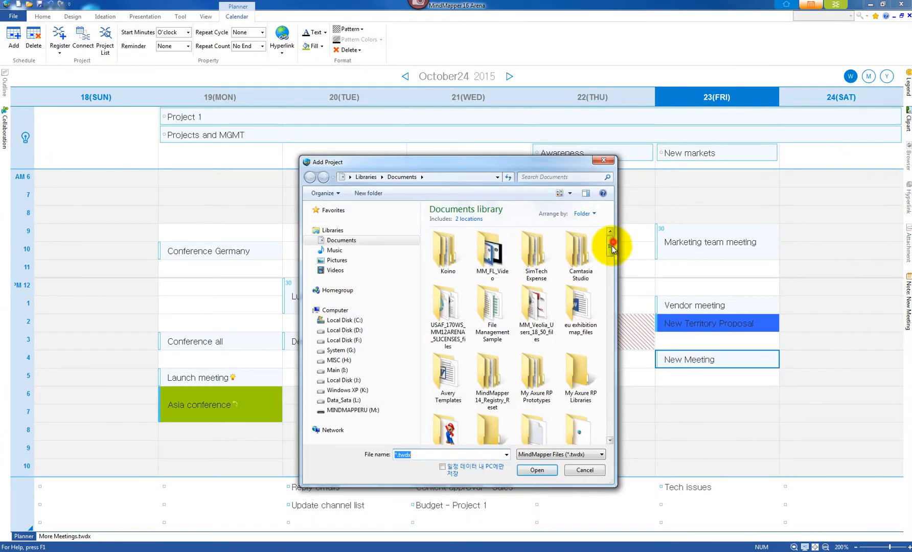
pyautogui.scroll(-3)
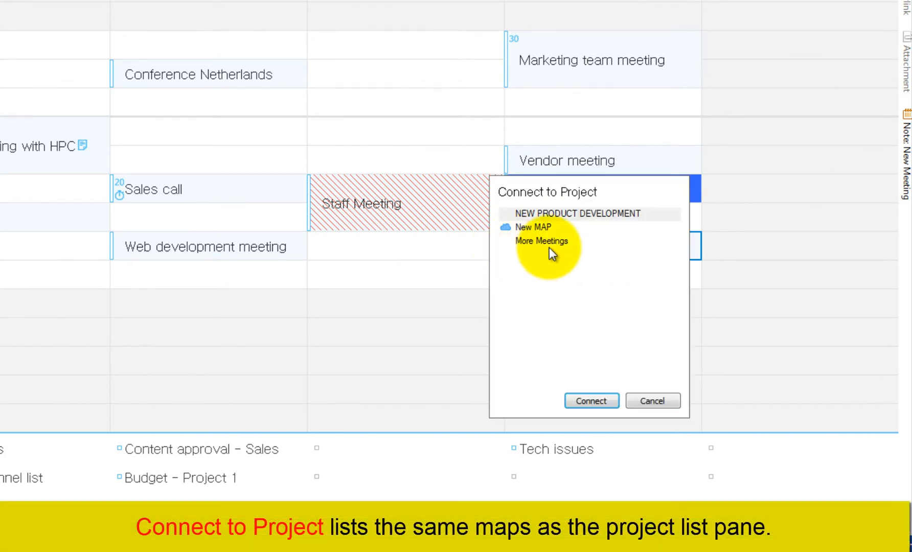
# - Connect the New Meeting item to the More Meetings project map
pyautogui.click(541, 242)
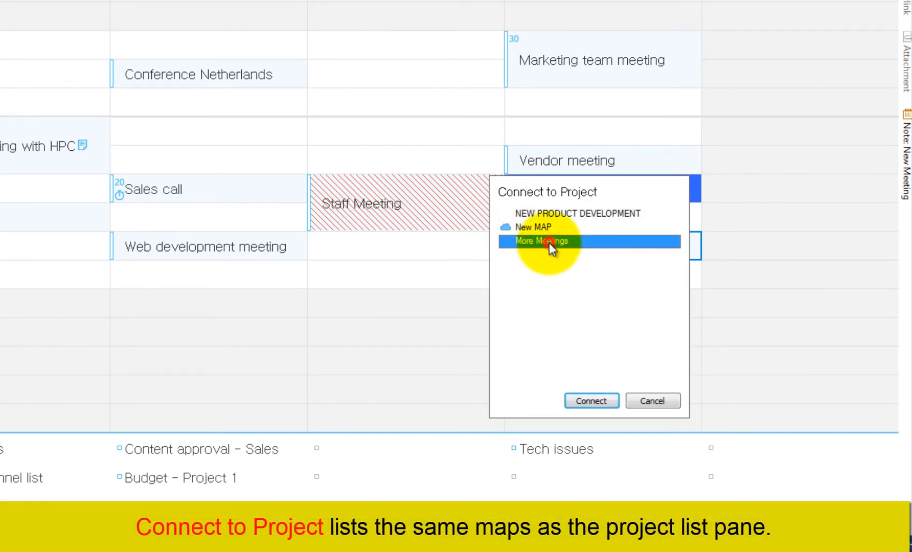
pyautogui.click(590, 401)
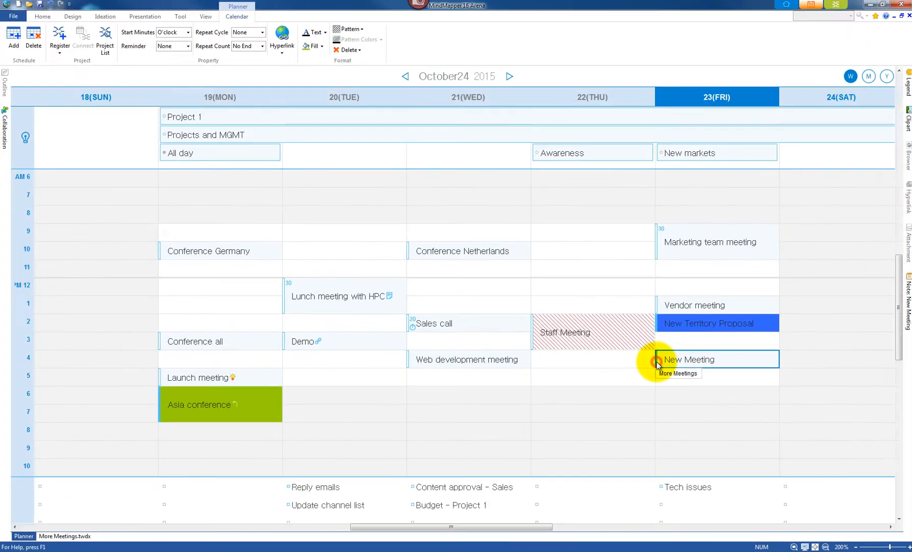
pyautogui.click(677, 373)
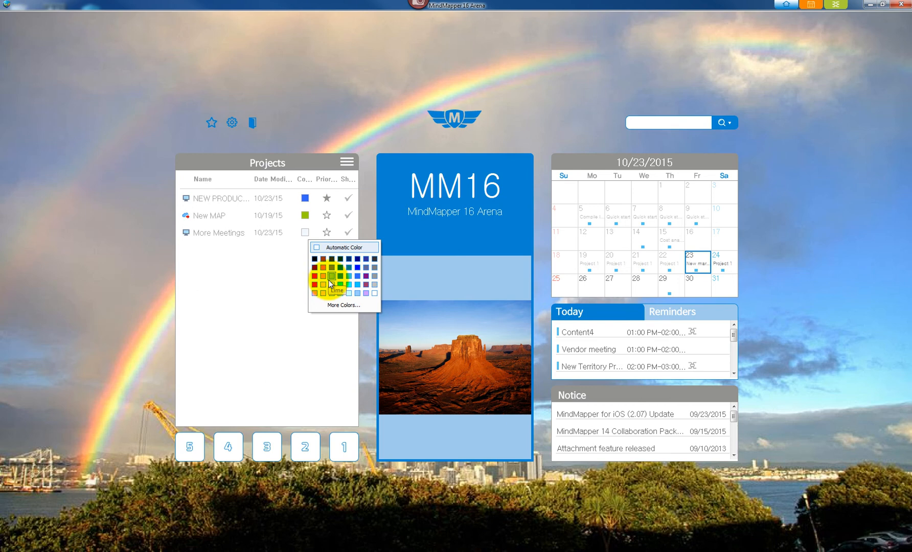
# - Assign yellow to the More Meetings project in the dashboard list
pyautogui.click(336, 284)
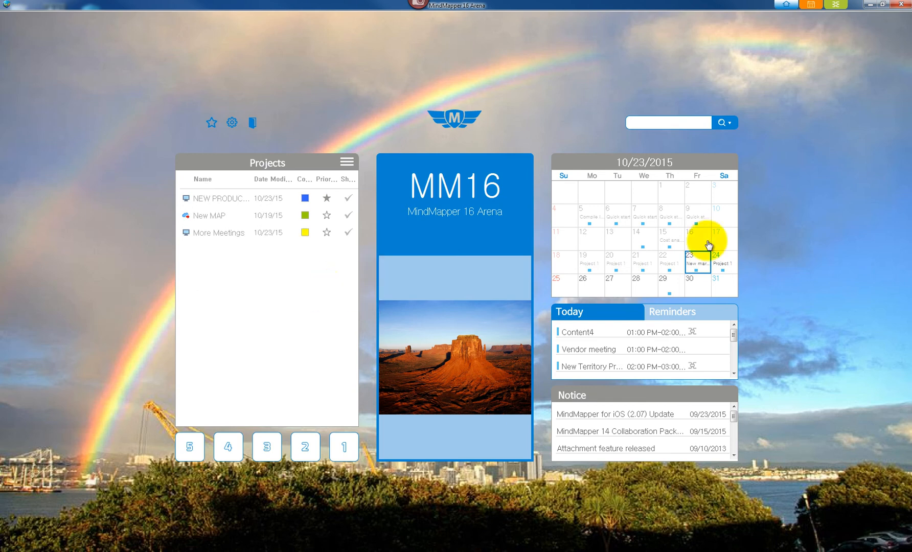